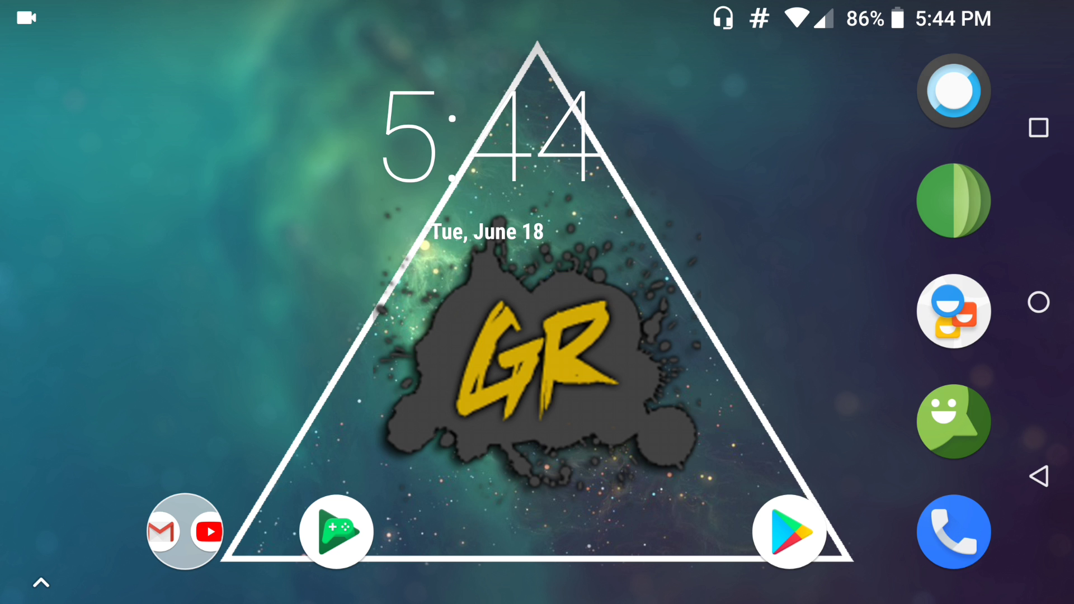
Scroll the launcher to reach ES File Explorer and the MEGA Downloads folder with the PS4RP archive
scroll("up", 3)
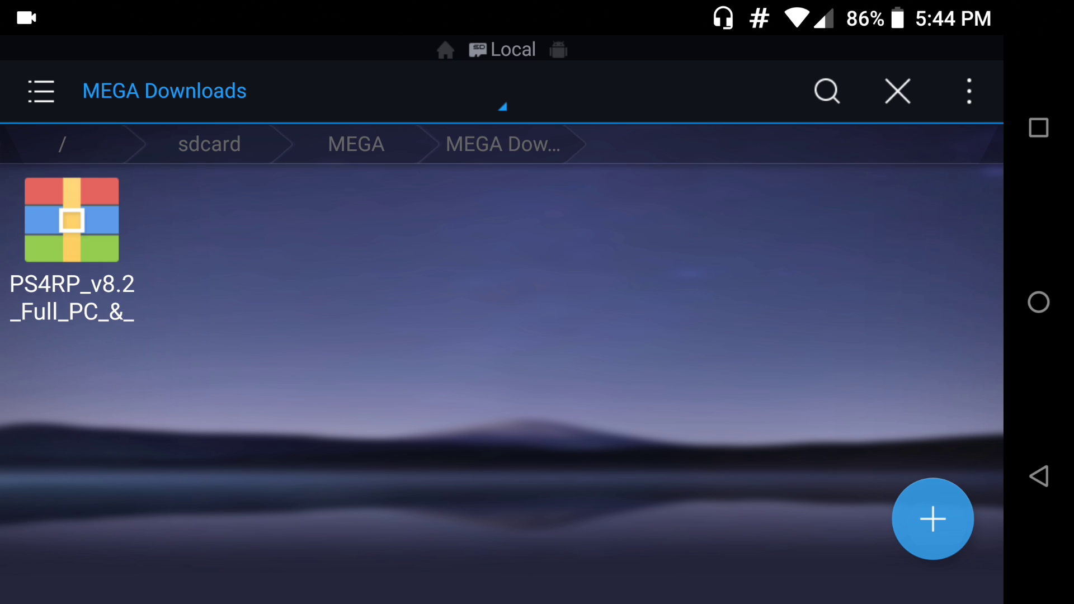
Extract the PS4RP v8.2 archive via ES Zip Viewer and begin extracting the nested URPI_v8.2_Normal.zip
left_click(71, 220)
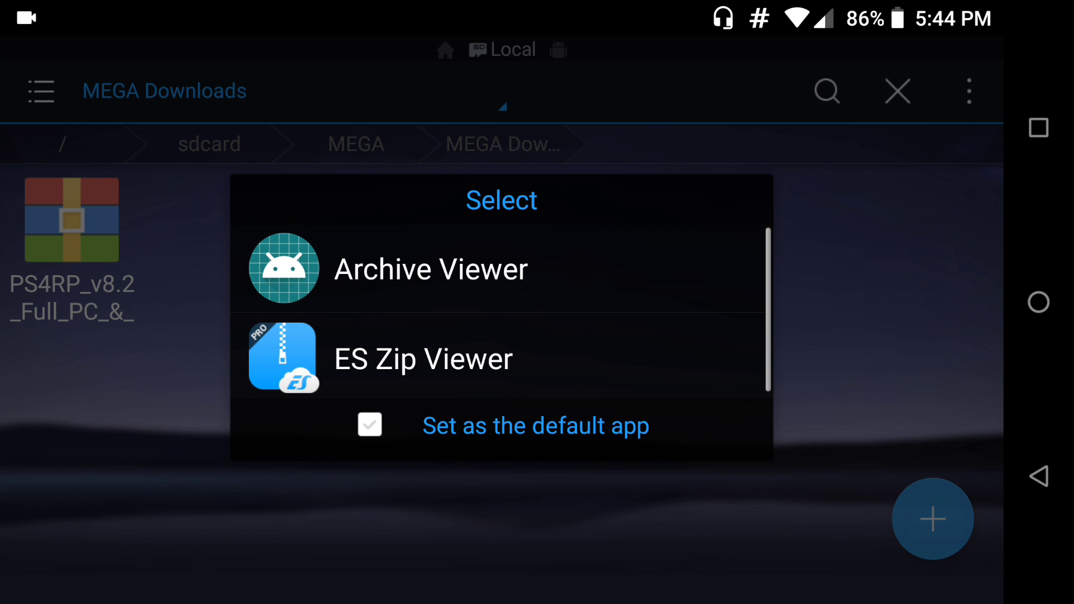
left_click(429, 268)
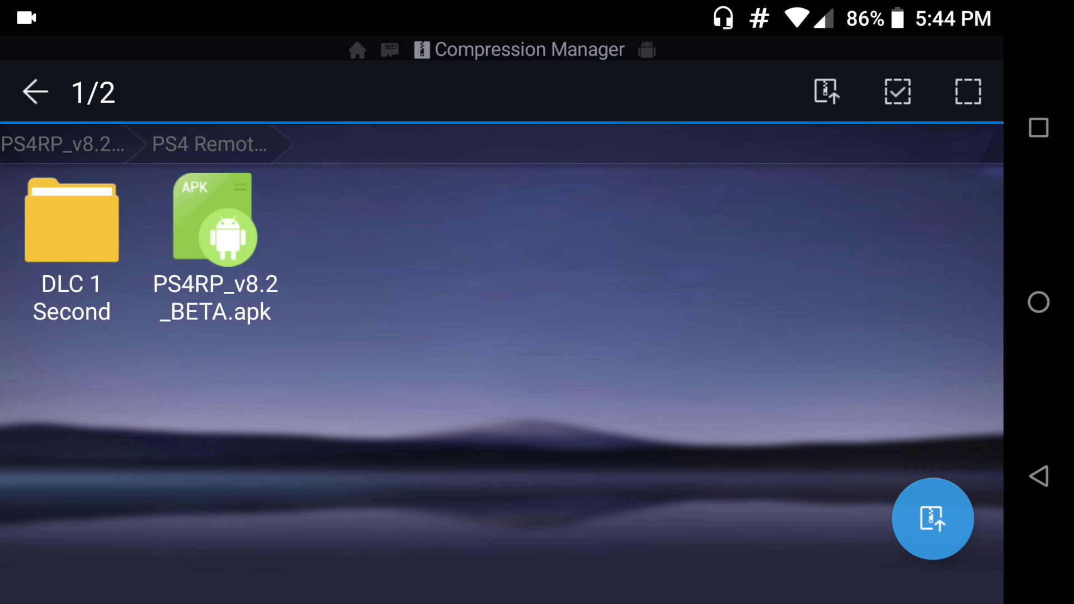
left_click(933, 518)
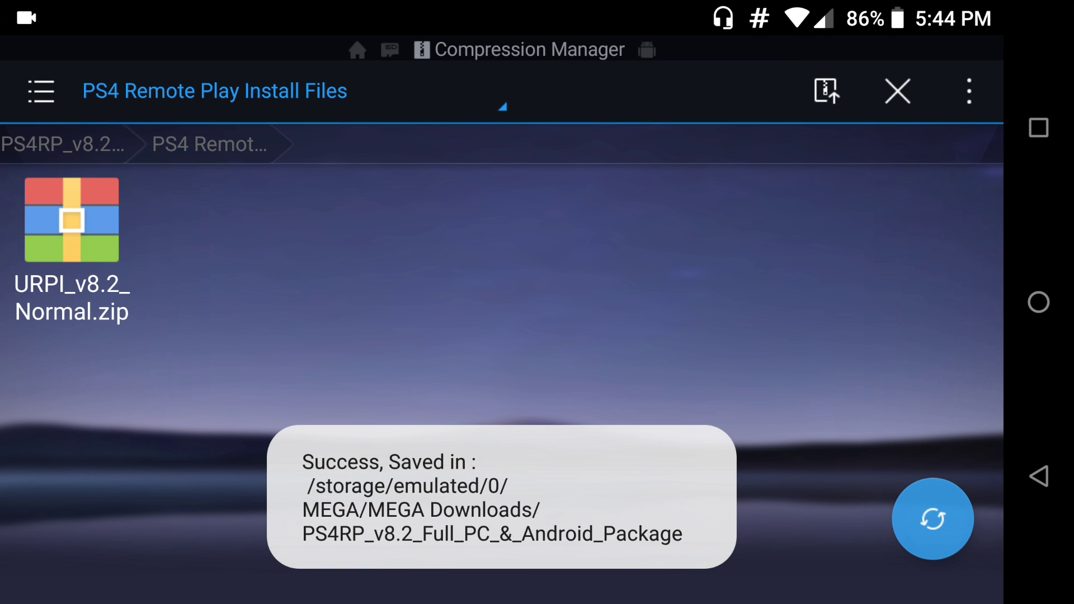
left_click(72, 221)
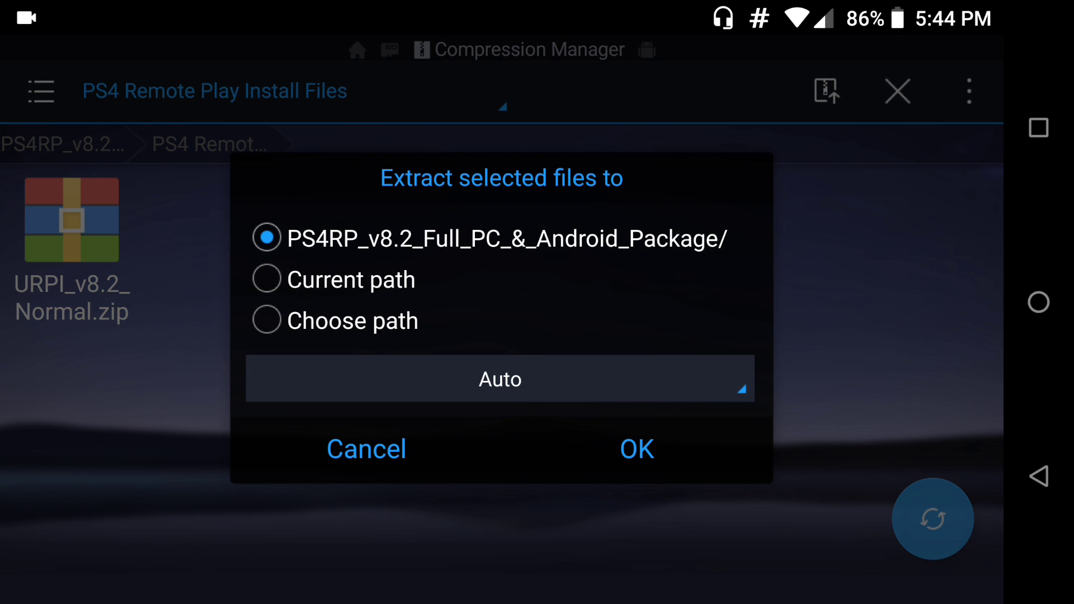
left_click(636, 450)
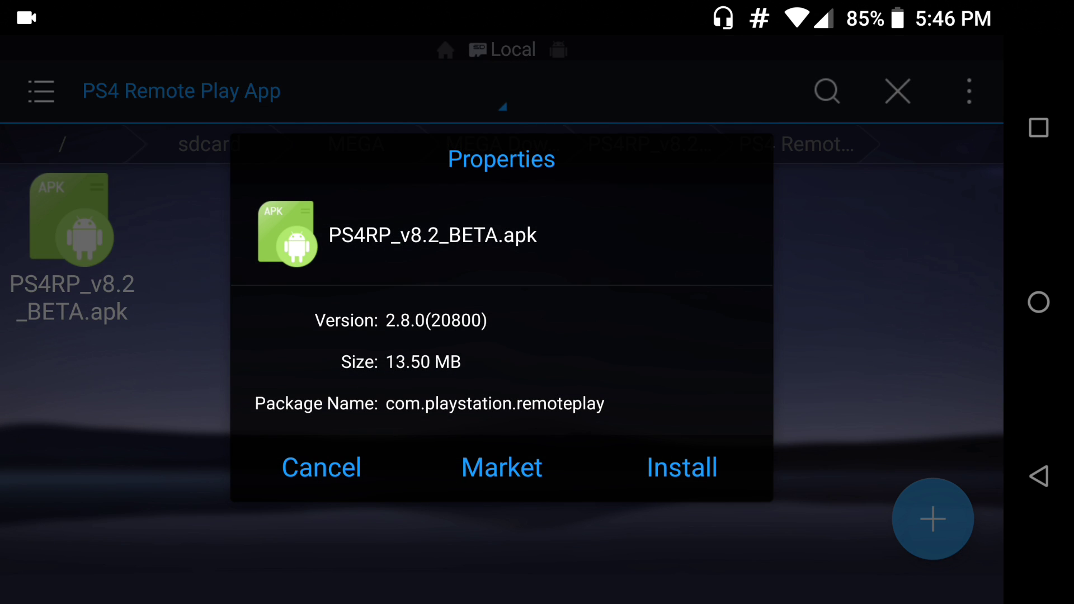
Attempt installing PS4RP_v8.2_BETA.apk, which ends with App not installed, and return to the folder
left_click(681, 468)
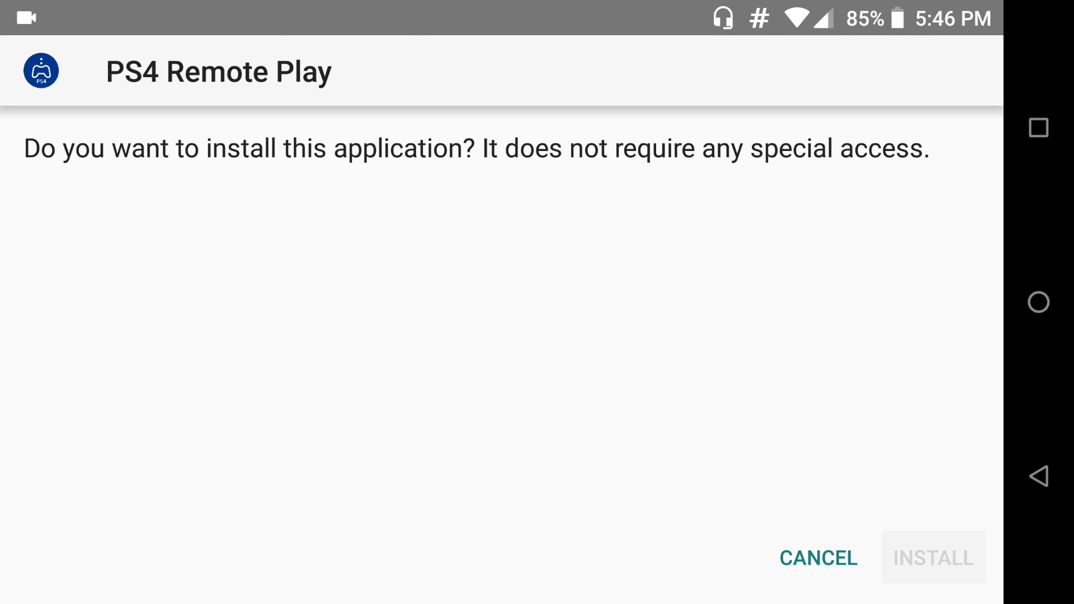
left_click(932, 557)
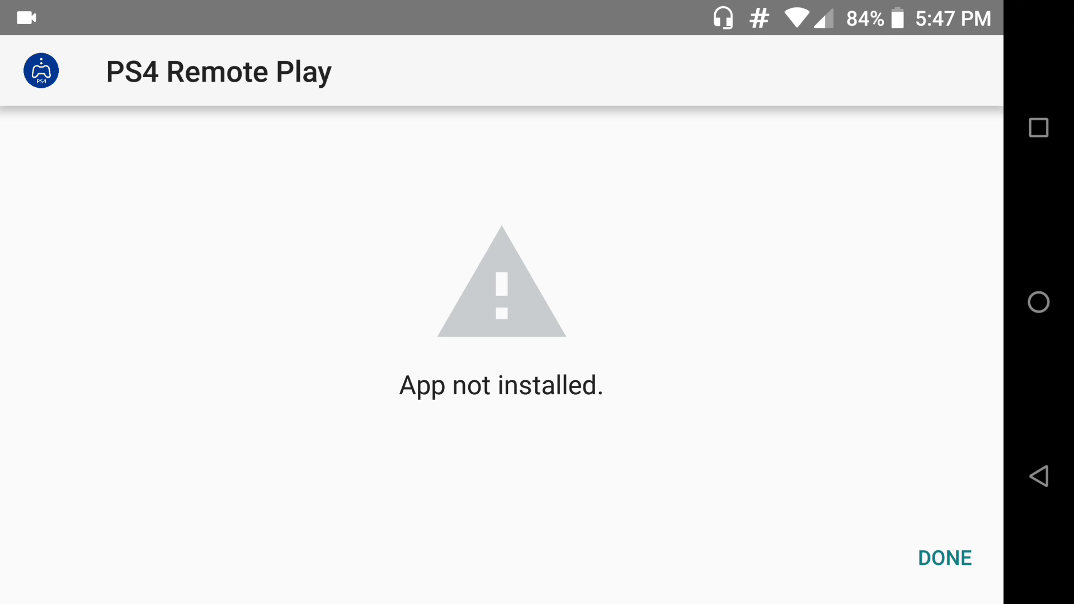
left_click(945, 557)
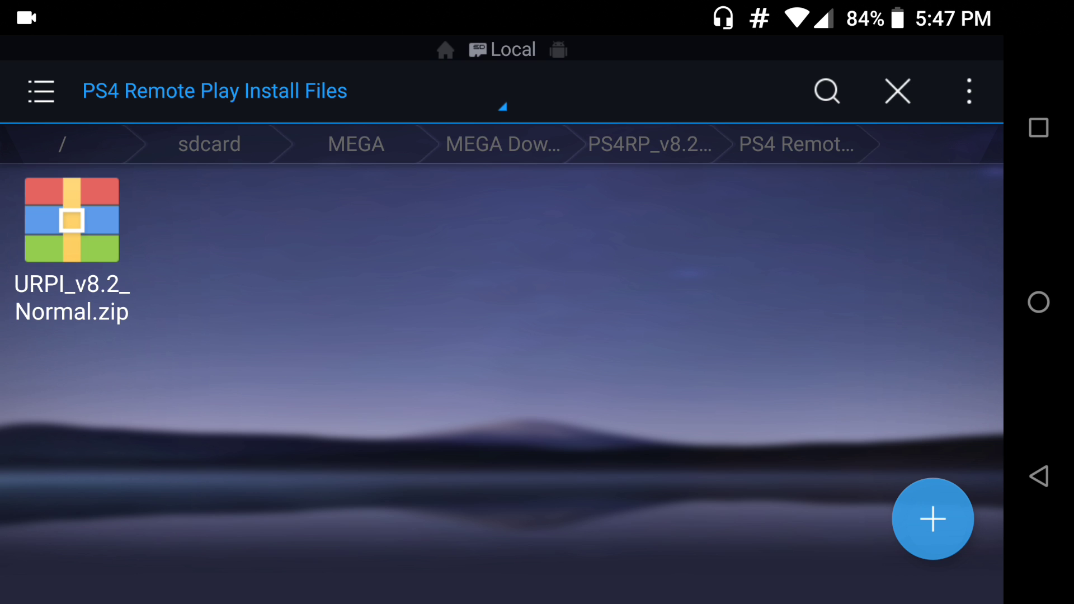
Extract URPI_v8.2_Normal.zip via the overflow menu's Extract to action
left_click(72, 220)
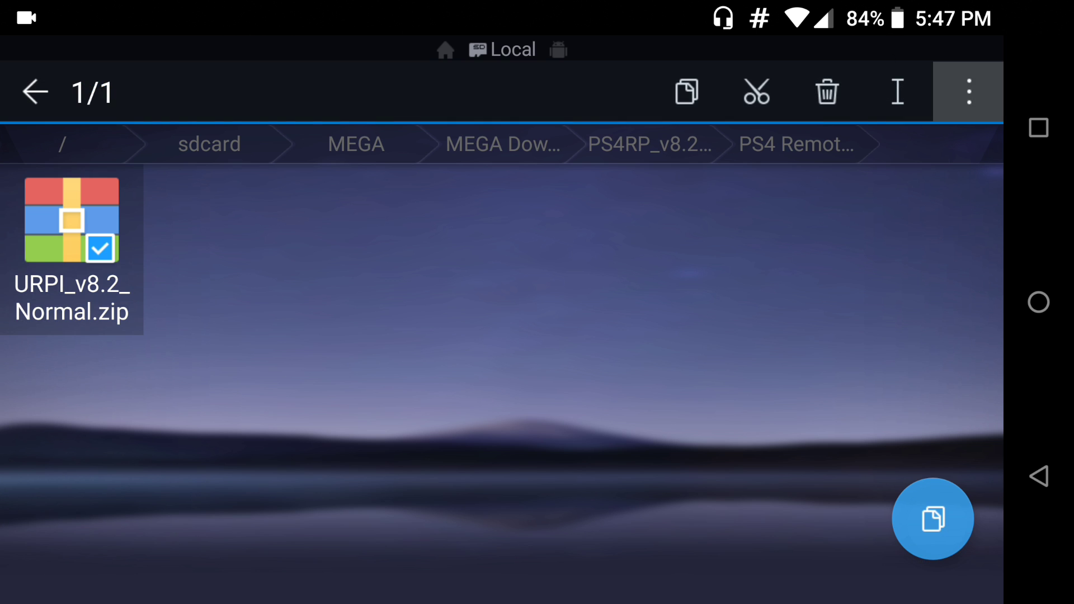
left_click(968, 92)
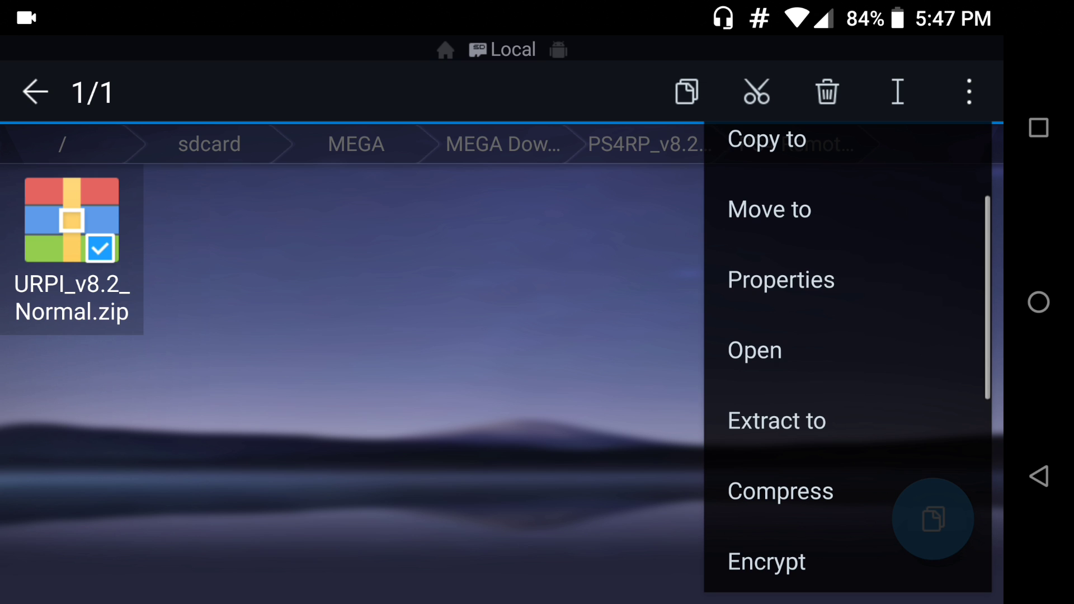
left_click(776, 421)
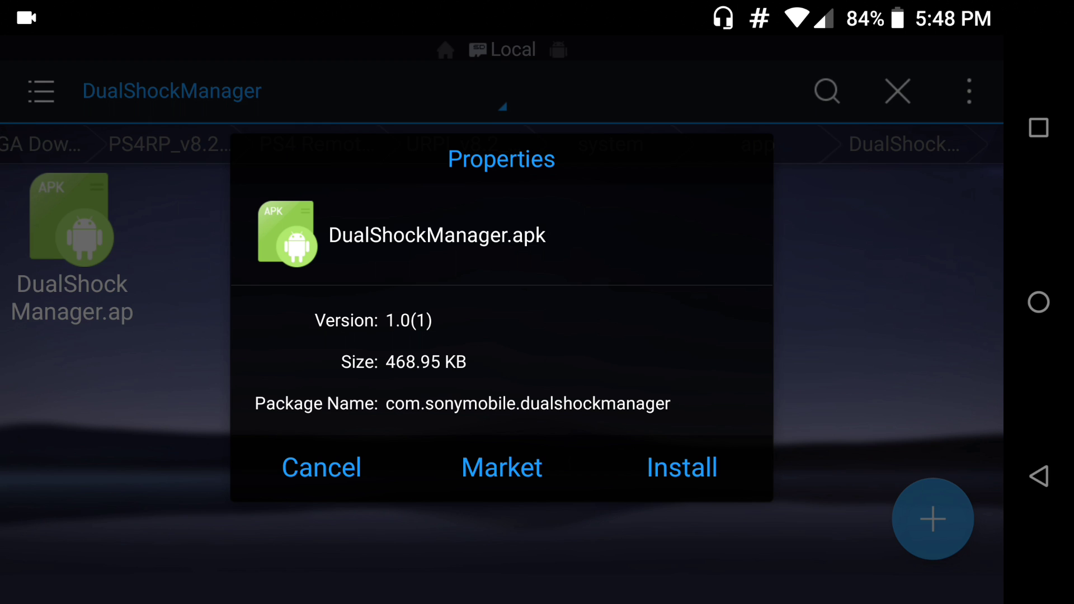
Cancel the DualShockManager.apk Properties dialog without installing
left_click(321, 468)
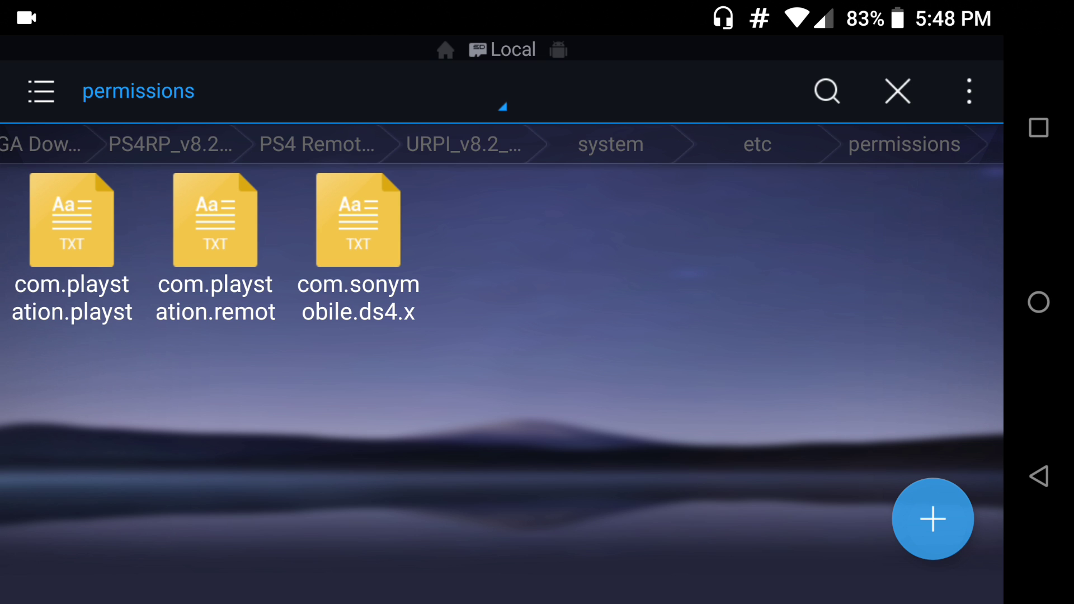
Read the full name com.sonymobile.ds4.xml in the rename box, cancel, then go to system/framework
left_click(358, 219)
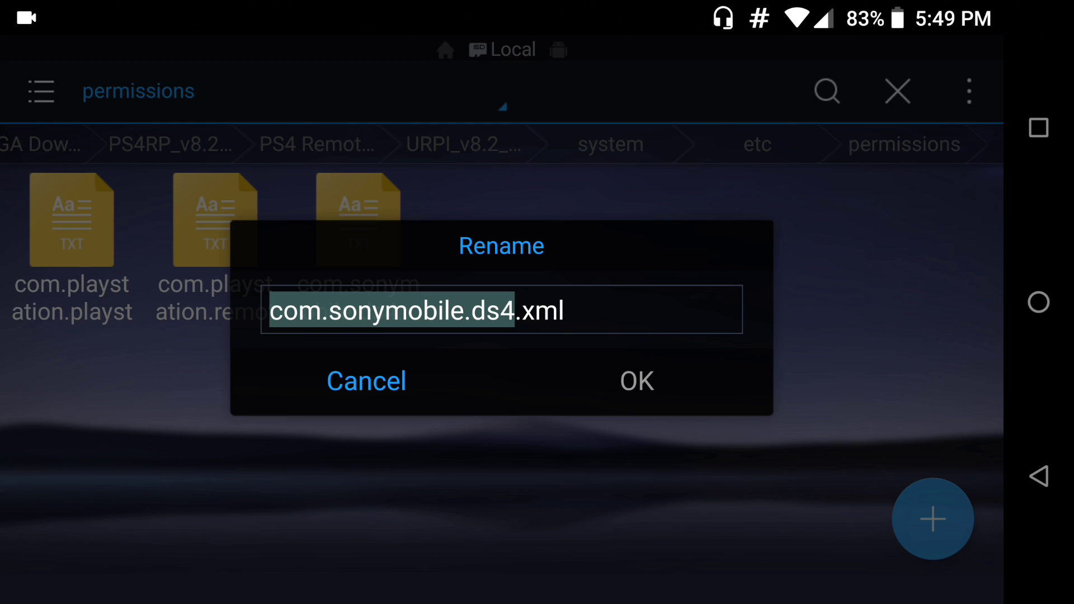
left_click(635, 380)
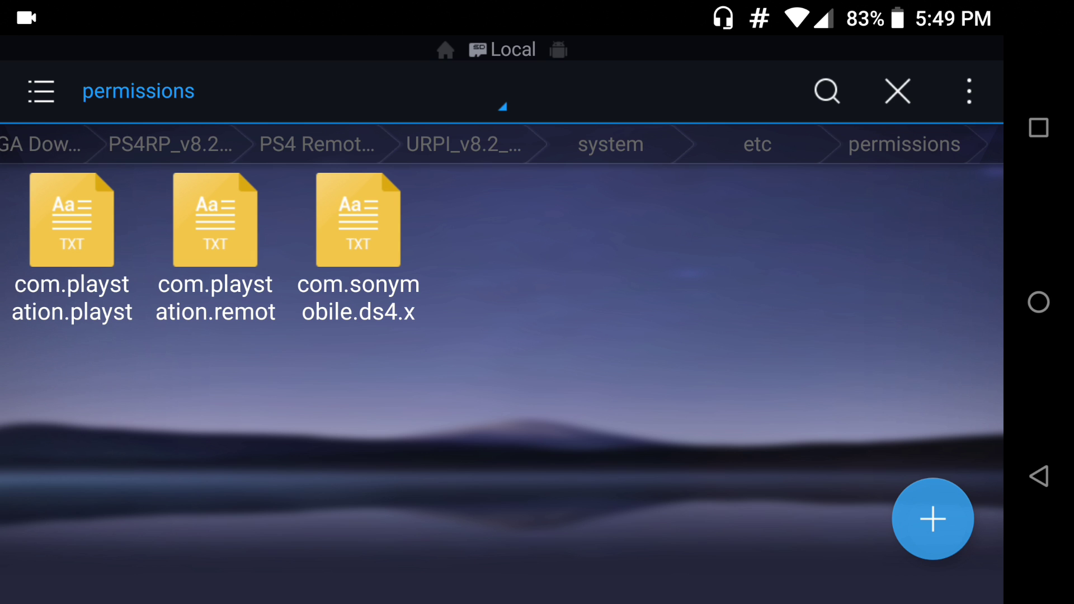
left_click(610, 144)
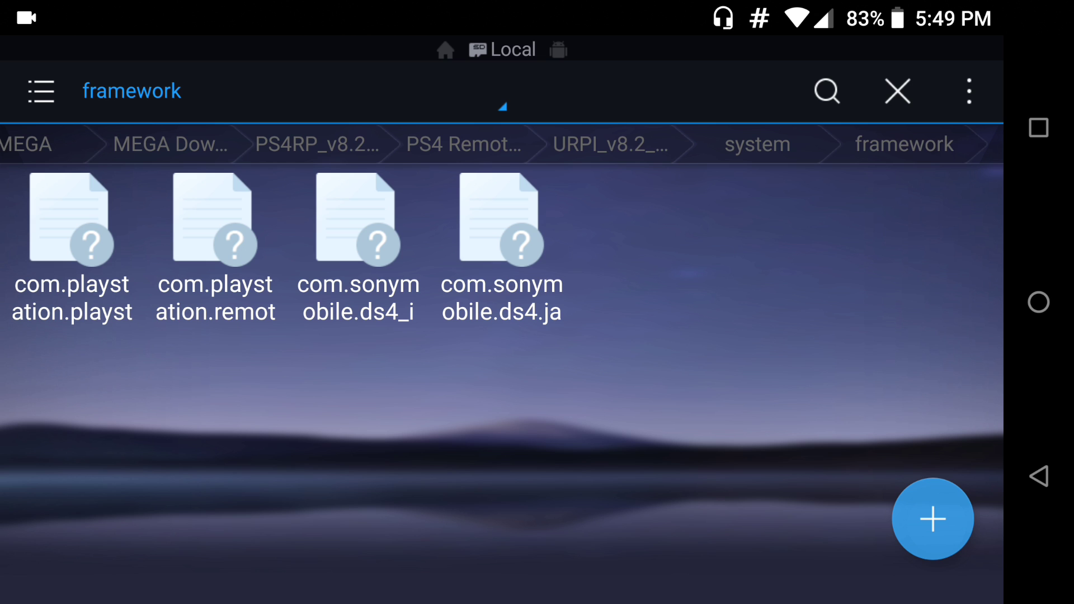
Return from framework to the system folder and open lib to list its .so libraries
left_click(215, 219)
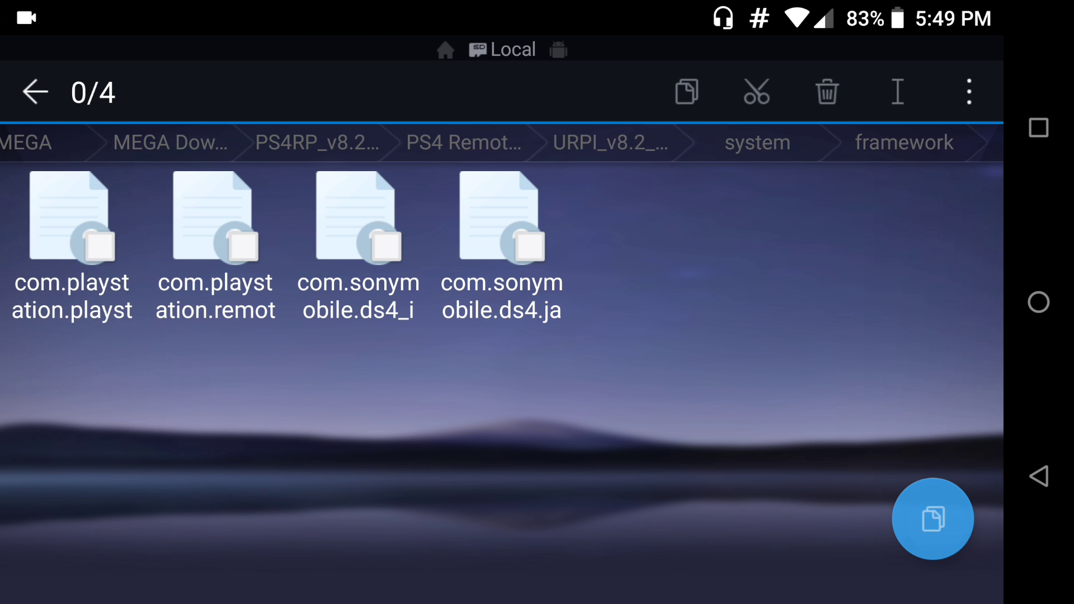
left_click(501, 216)
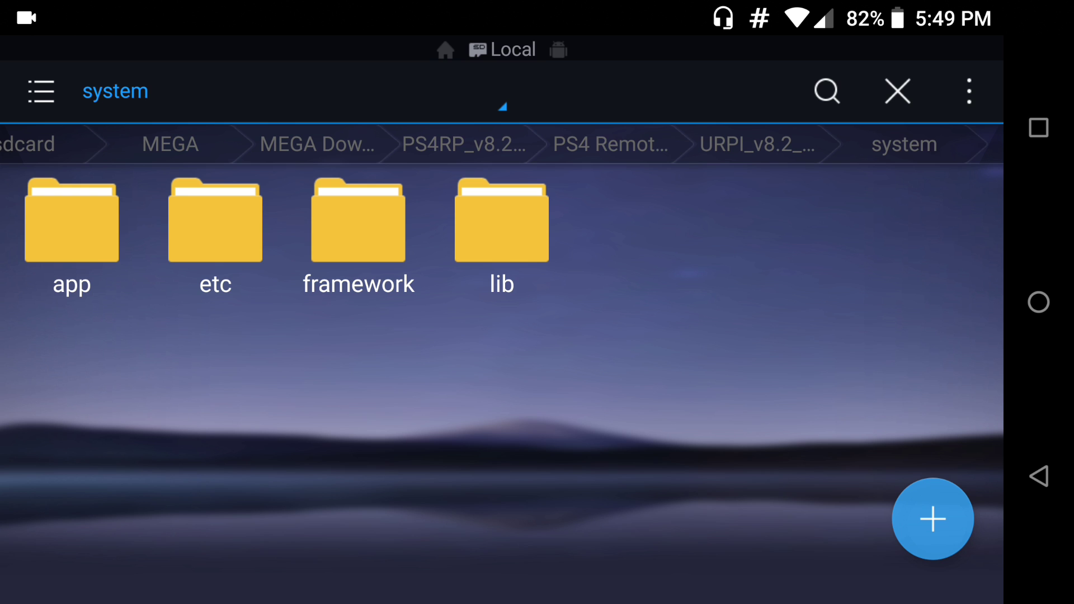
left_click(501, 220)
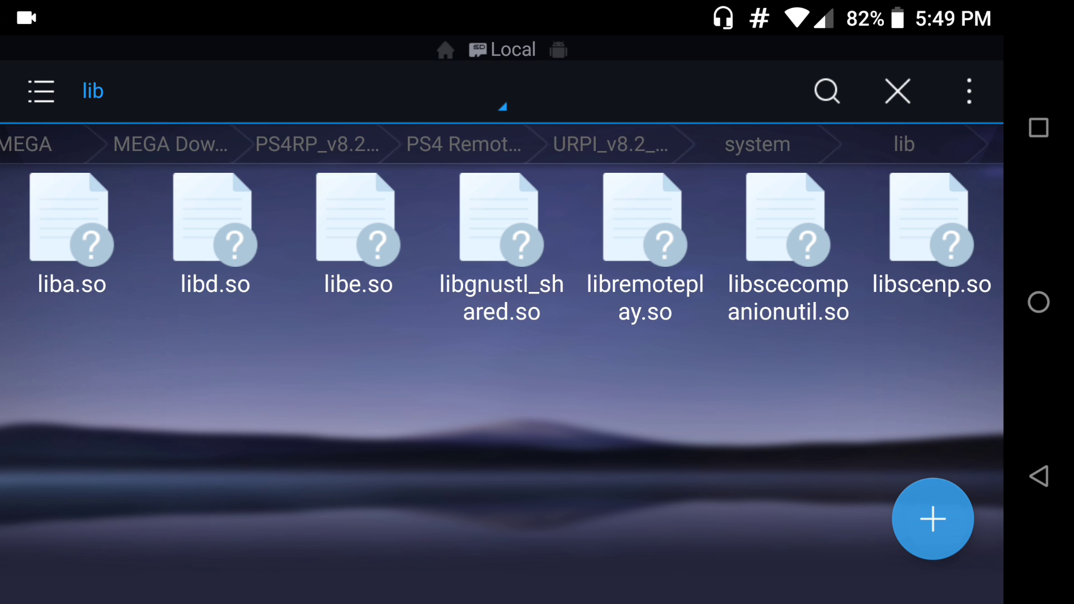